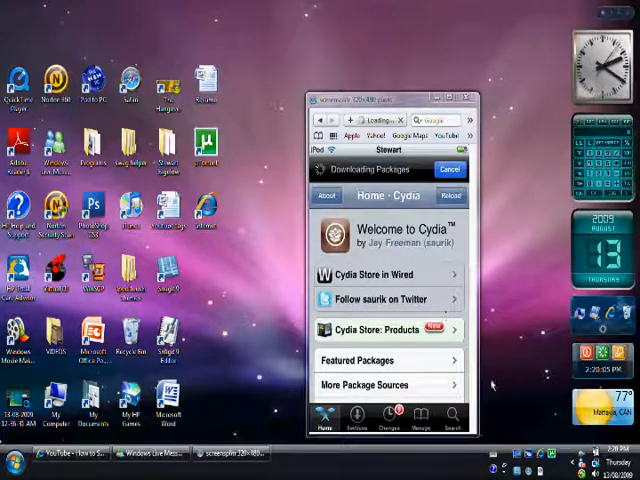
Step: Search Cydia for 'slide to unlock' to list matching themes
{"action": "left_click", "coordinate": [452, 415]}
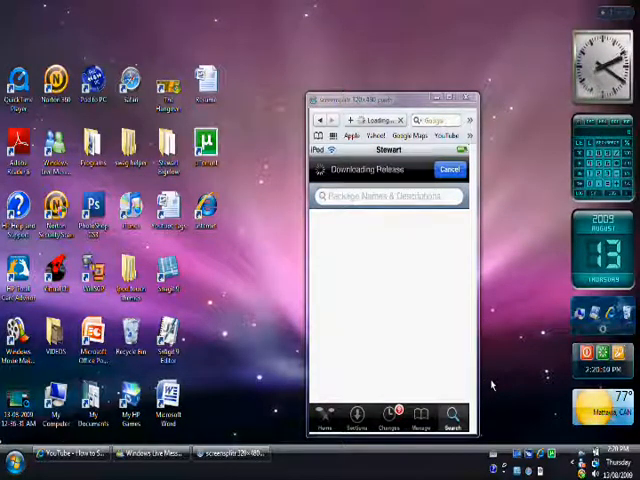
{"action": "left_click", "coordinate": [393, 195]}
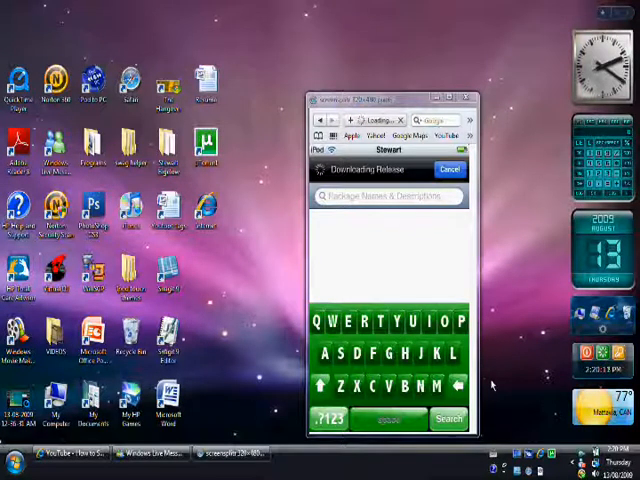
{"action": "left_click", "coordinate": [351, 325]}
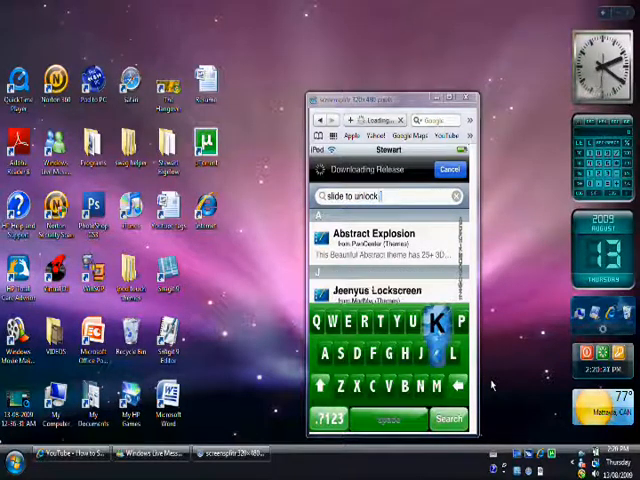
{"action": "type", "text": "k"}
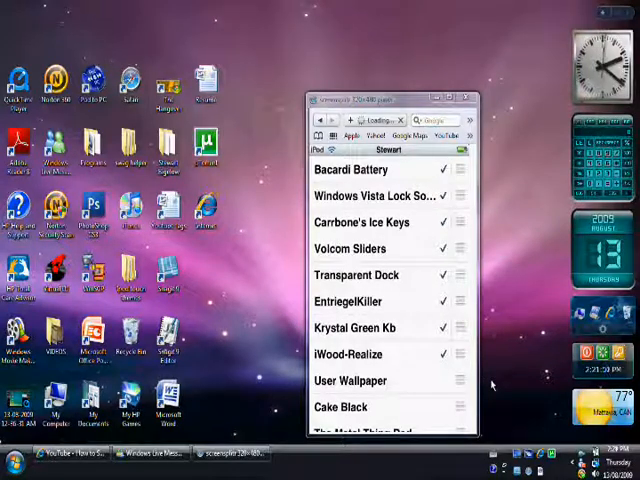
Step: Exit WinterBoard's theme list with the Home button
{"action": "left_click", "coordinate": [349, 301]}
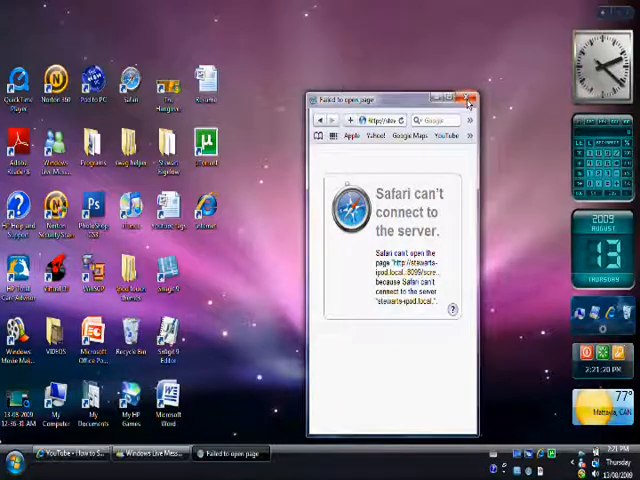
Step: Close the Safari window showing the can't-connect-to-server page
{"action": "left_click", "coordinate": [471, 99]}
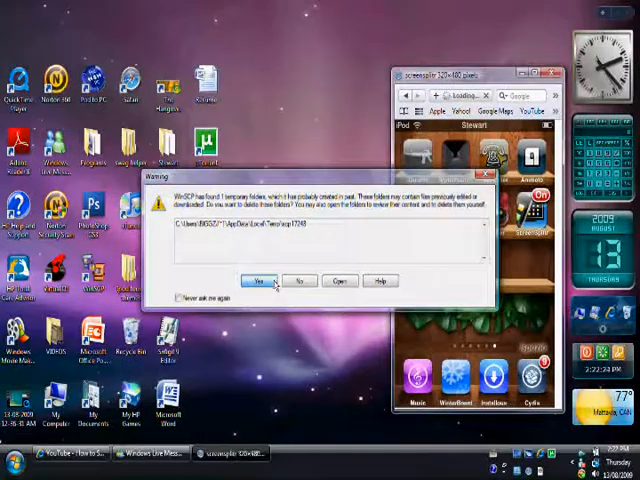
Step: Delete the leftover temporary folders and choose the saved iPod session
{"action": "left_click", "coordinate": [258, 280]}
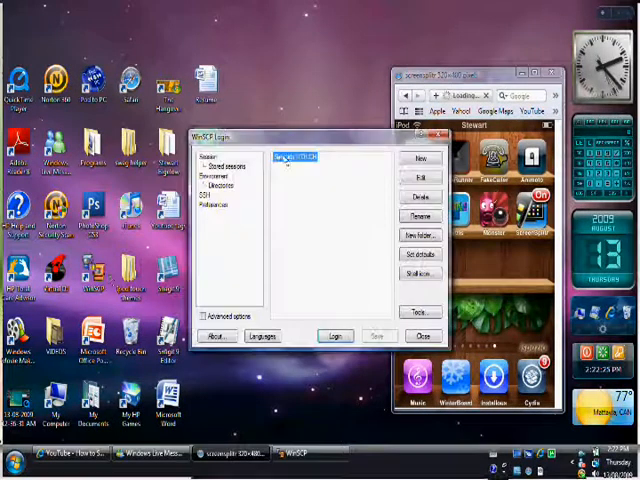
{"action": "left_click", "coordinate": [333, 335]}
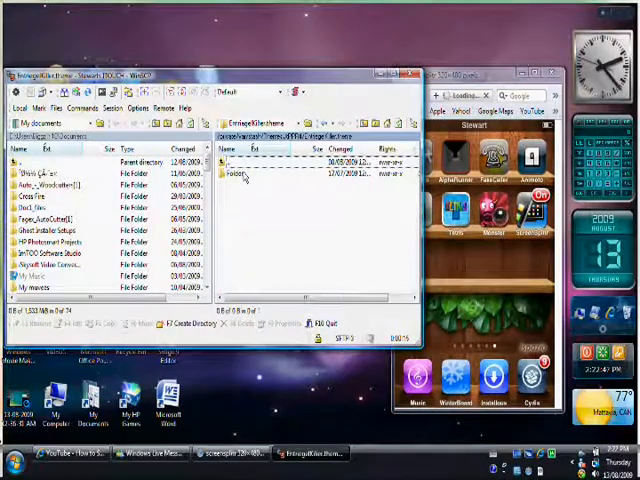
Step: Save the edited SpringBoard.strings with the password, then quit WinSCP
{"action": "double_click", "coordinate": [240, 175]}
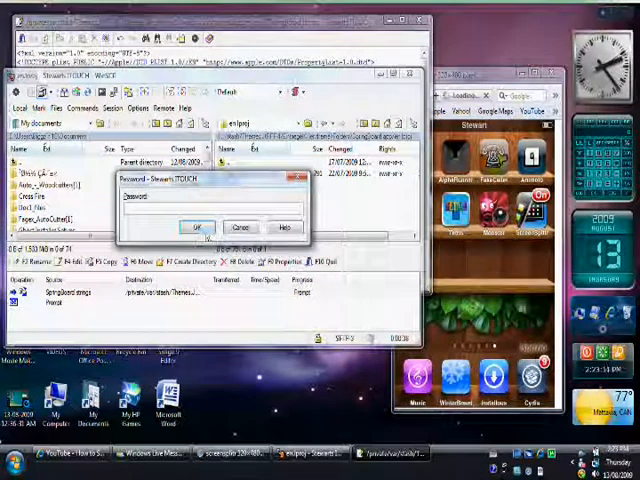
{"action": "type", "text": "password"}
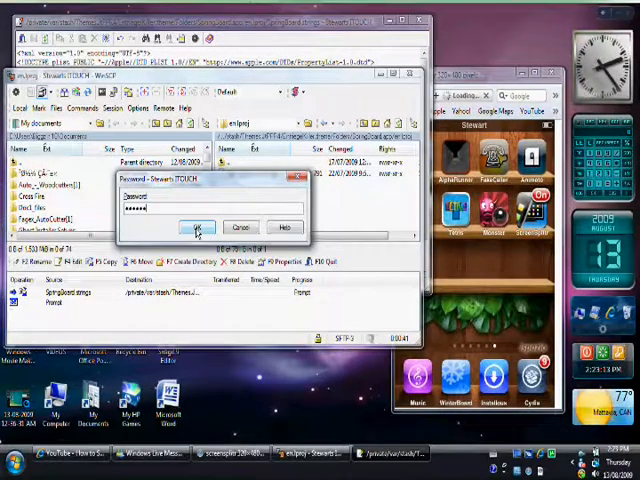
{"action": "left_click", "coordinate": [197, 227]}
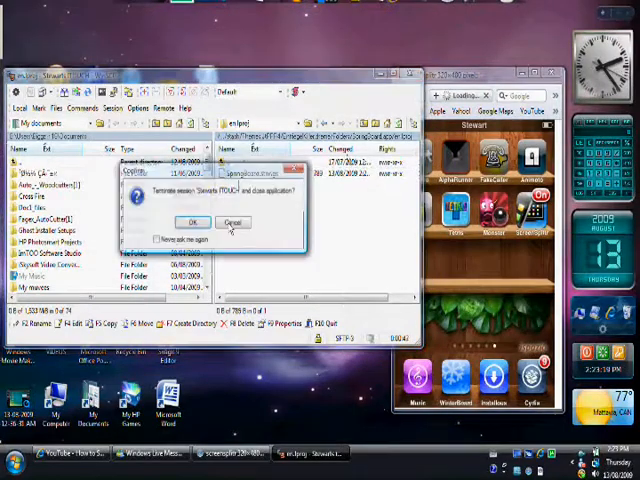
{"action": "left_click", "coordinate": [193, 222]}
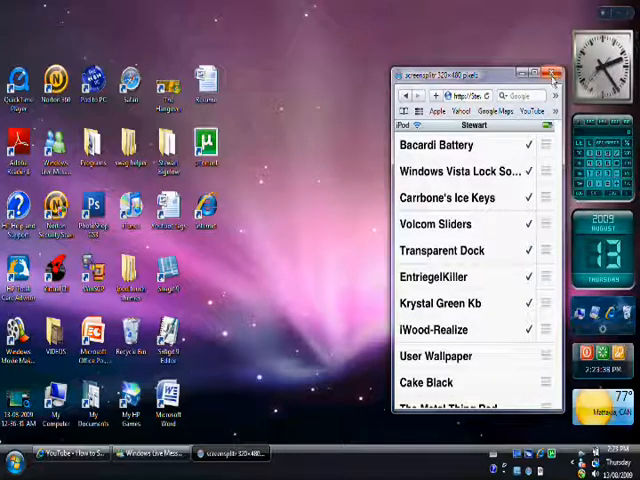
Step: Close the screensplitr mirrored iPod window
{"action": "left_click", "coordinate": [557, 73]}
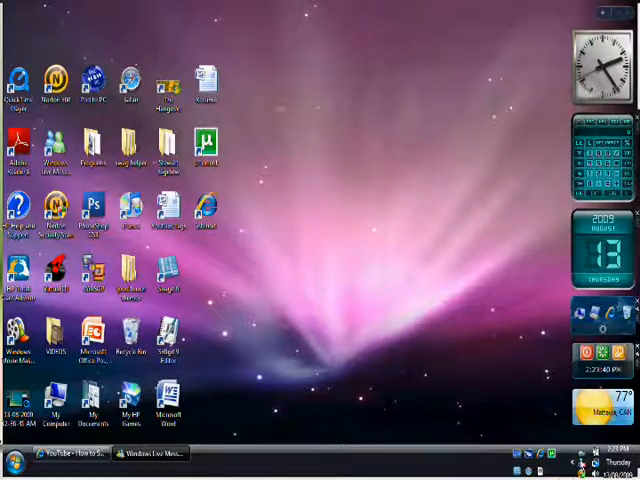